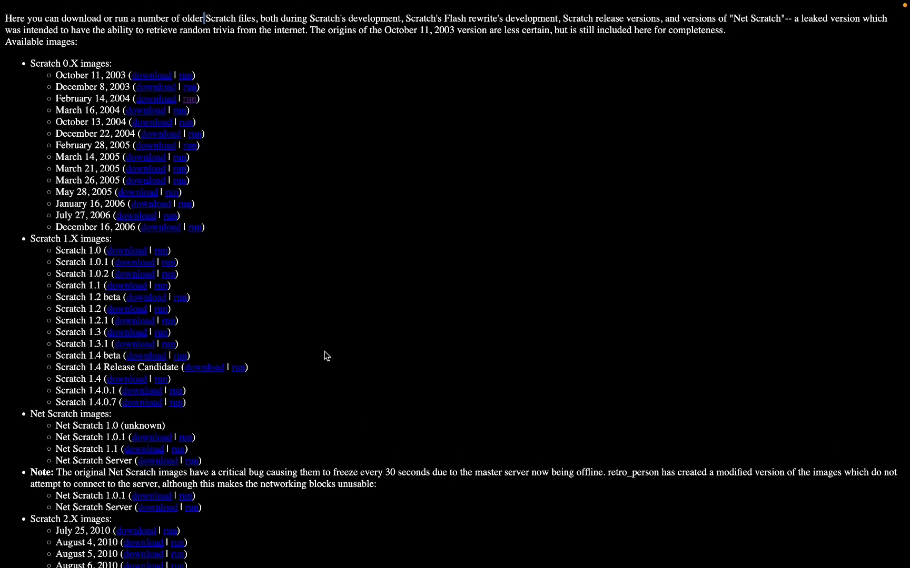
Launch the February 14, 2004 Scratch 0.X image from the archive page.
{"action": "scroll", "scroll_direction": "up", "scroll_amount": 3}
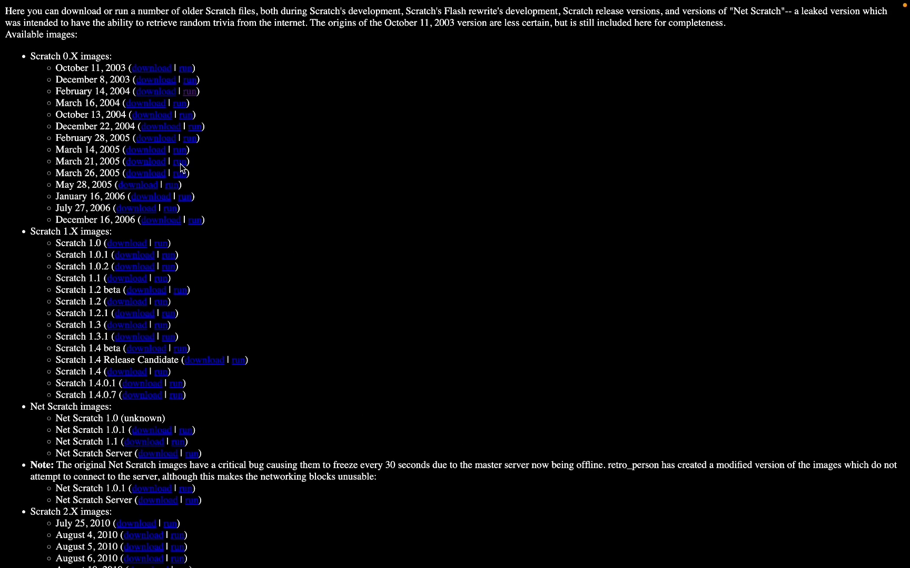
{"action": "double_click", "coordinate": [92, 91]}
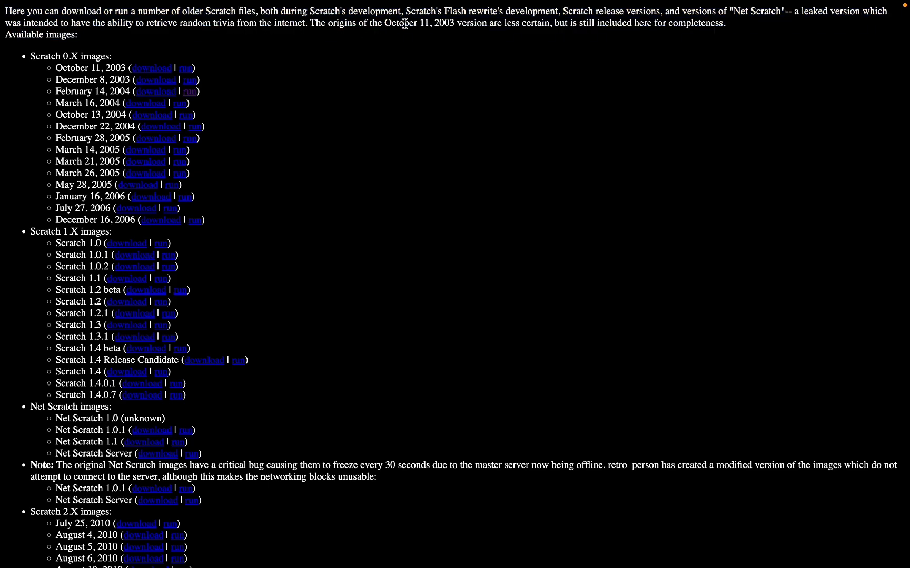
{"action": "mouse_move", "coordinate": [61, 86]}
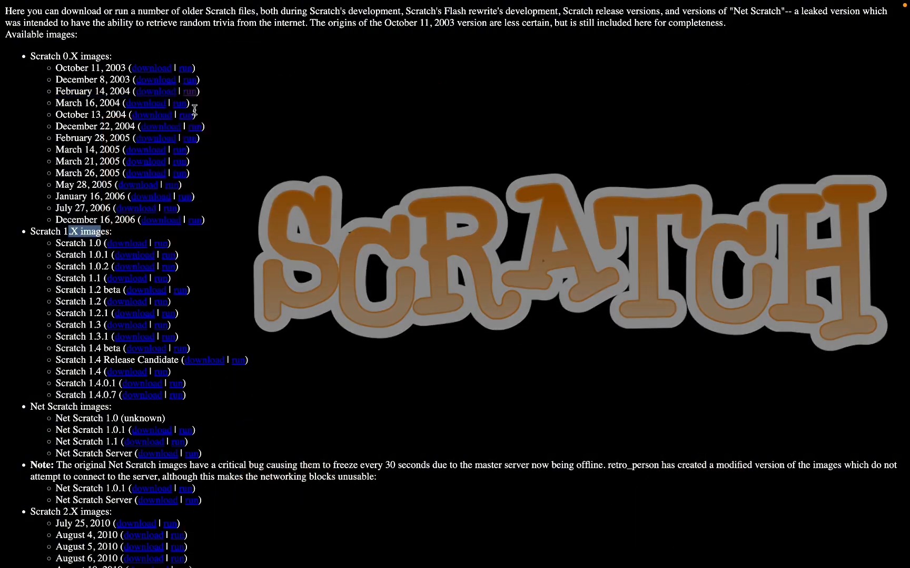
Dismiss the missing sources warning and let the Scratch editor and stage load.
{"action": "left_click", "coordinate": [192, 91]}
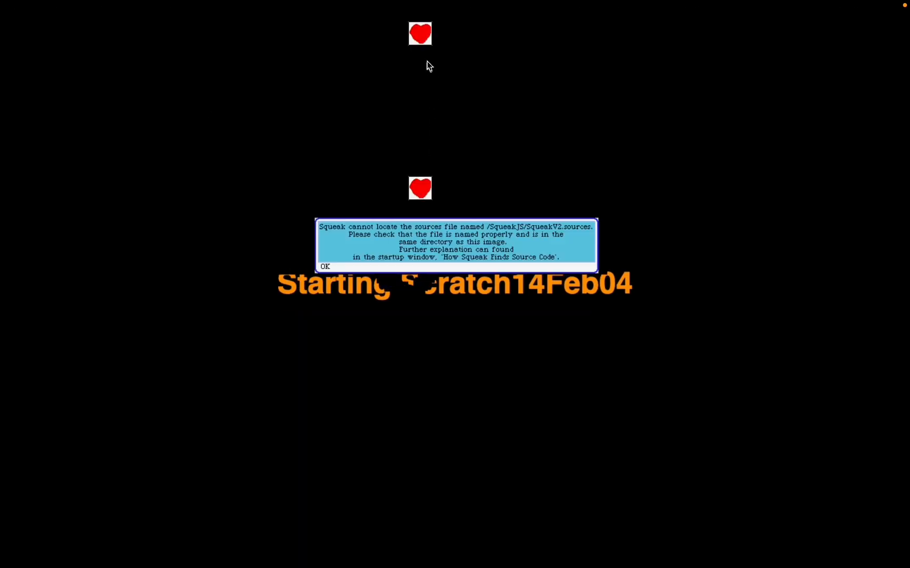
{"action": "left_click", "coordinate": [324, 266]}
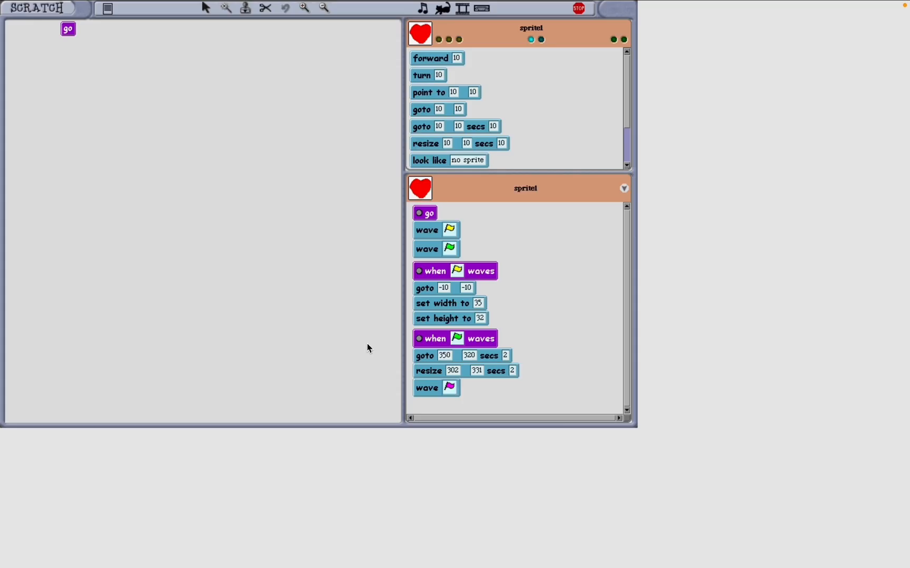
{"action": "mouse_move", "coordinate": [630, 89]}
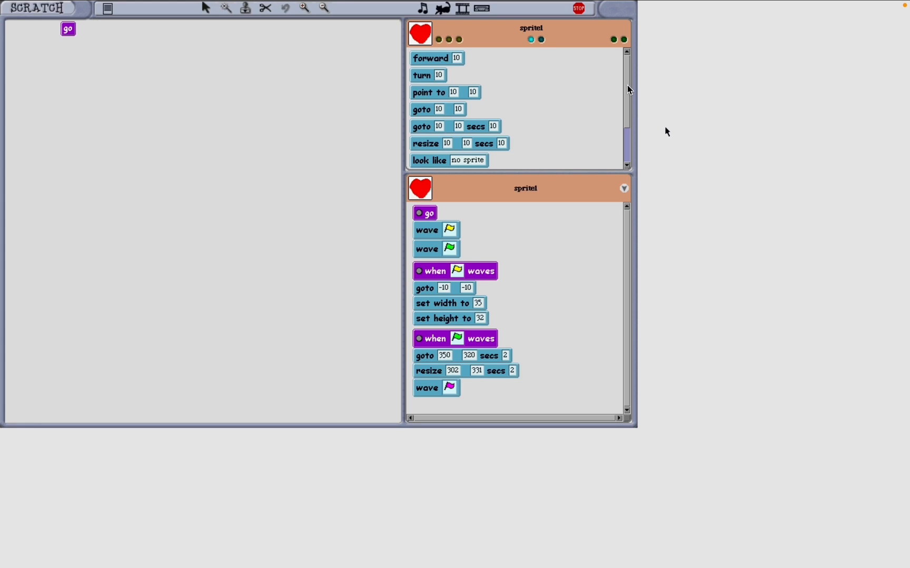
{"action": "scroll", "scroll_direction": "down", "scroll_amount": 3}
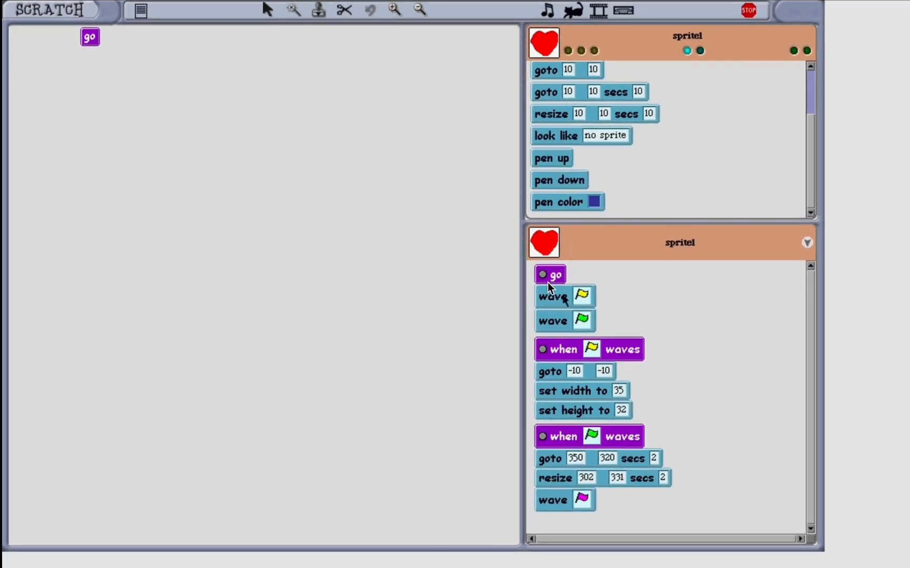
{"action": "mouse_move", "coordinate": [576, 302]}
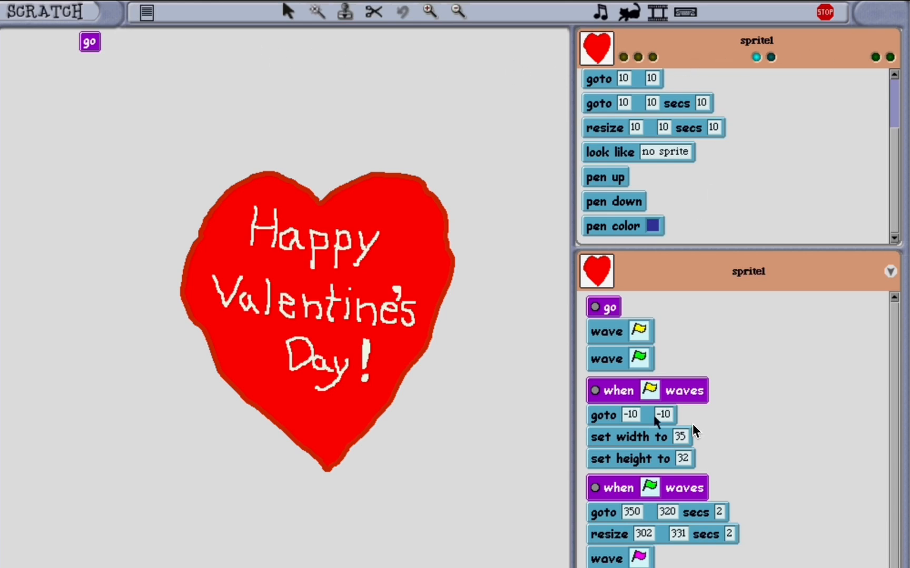
{"action": "mouse_move", "coordinate": [626, 58]}
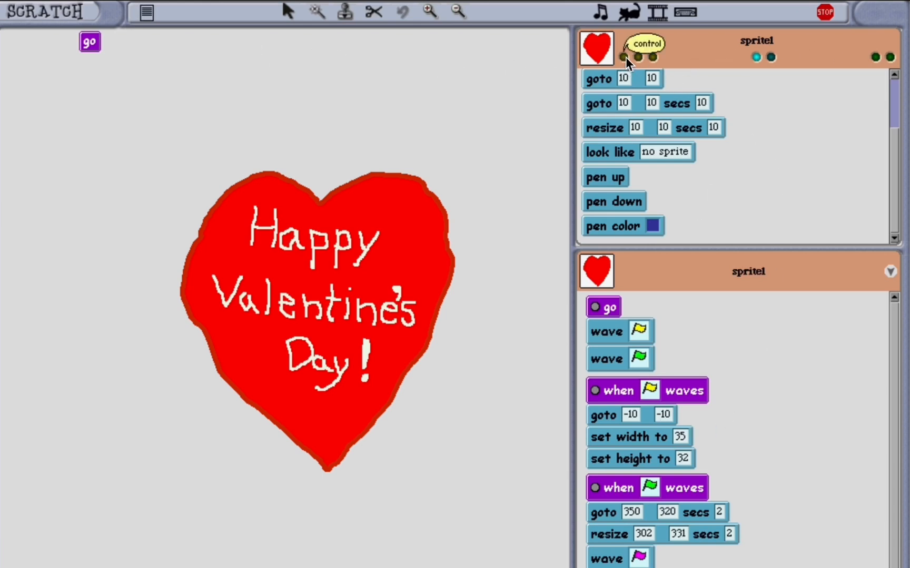
Cycle sprite1's palette through control, numbers and sensing to the go/green/yellow message blocks.
{"action": "left_click", "coordinate": [636, 58]}
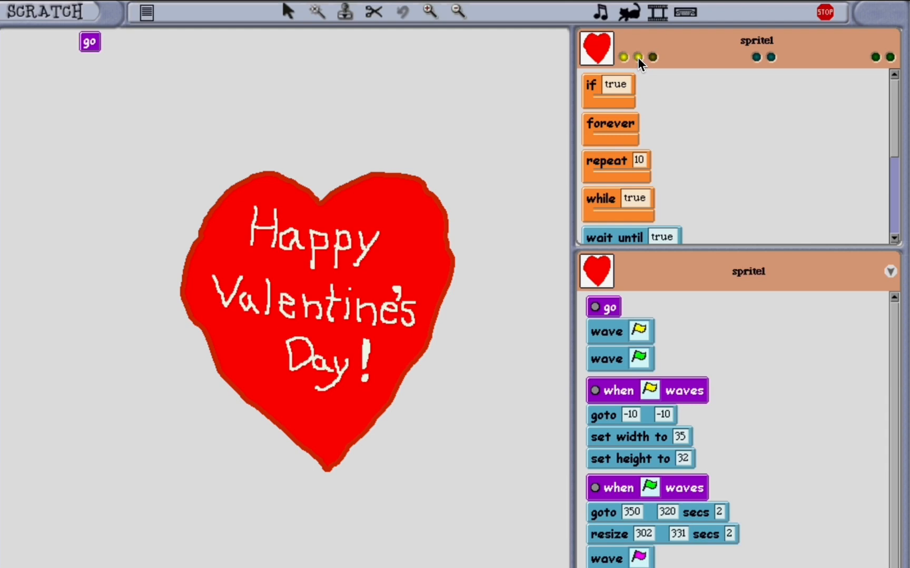
{"action": "left_click", "coordinate": [636, 57]}
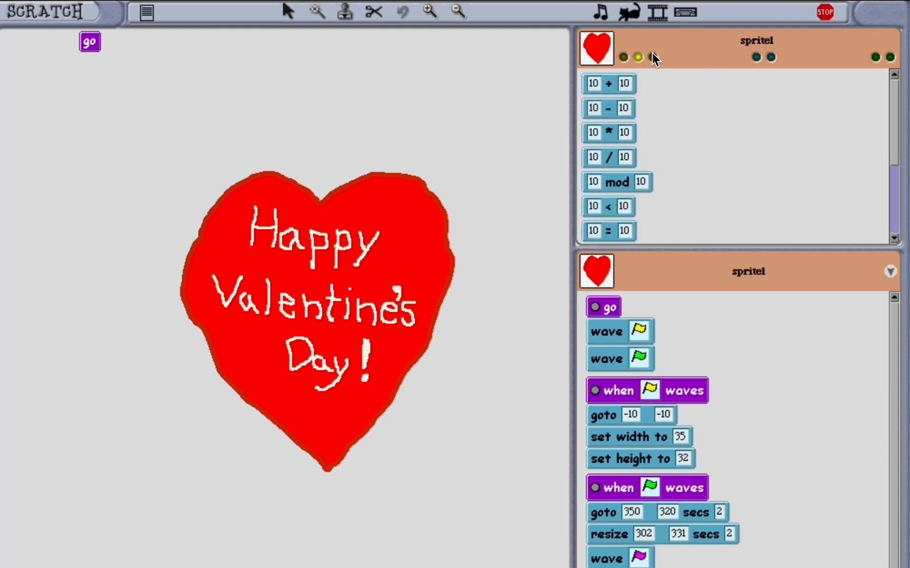
{"action": "left_click", "coordinate": [649, 58]}
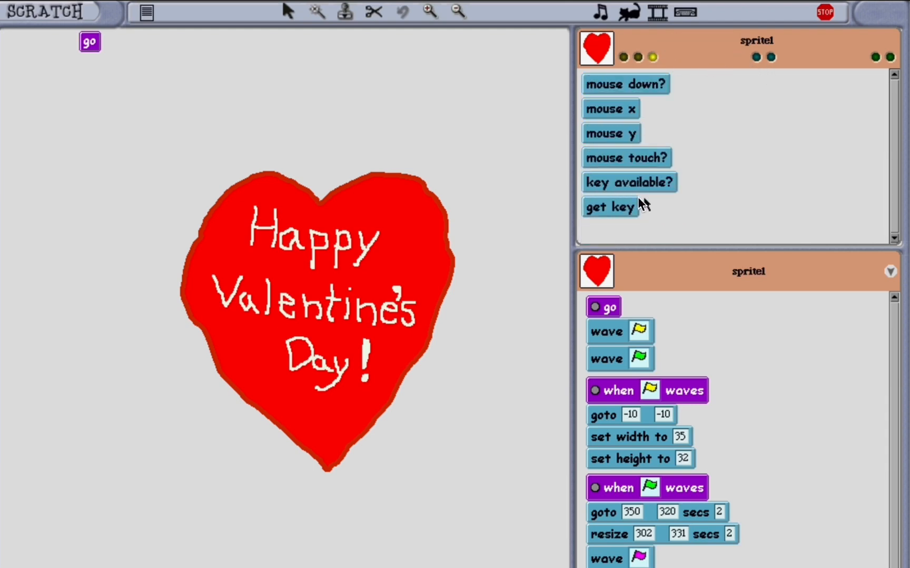
{"action": "mouse_move", "coordinate": [662, 214]}
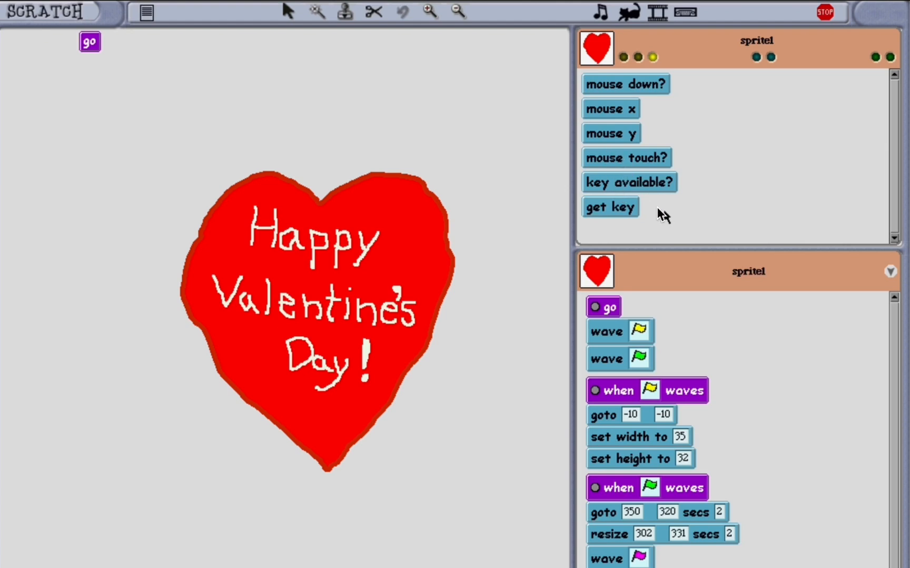
{"action": "left_click", "coordinate": [875, 57]}
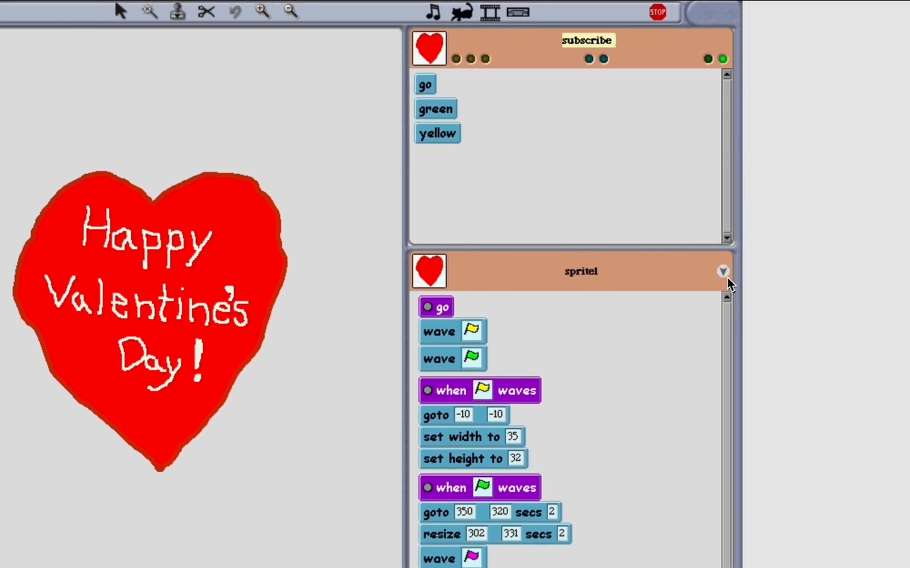
Add a new event hat through the scripts pane's options menu.
{"action": "left_click", "coordinate": [722, 271]}
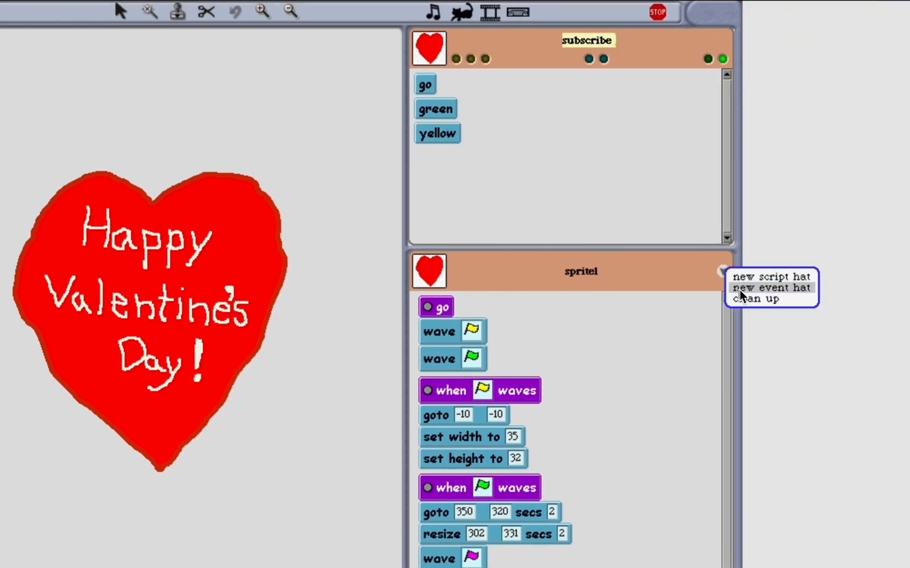
{"action": "left_click", "coordinate": [772, 288]}
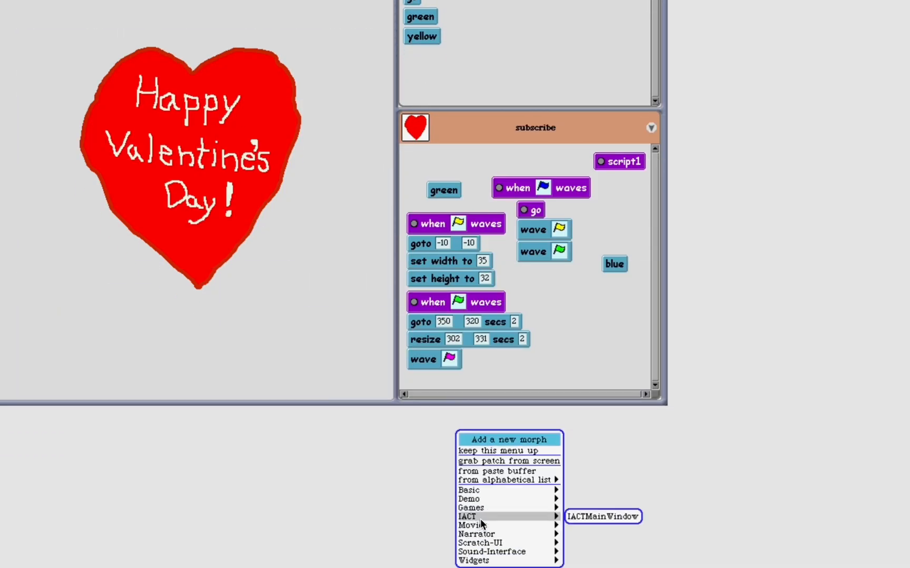
{"action": "left_click", "coordinate": [602, 516]}
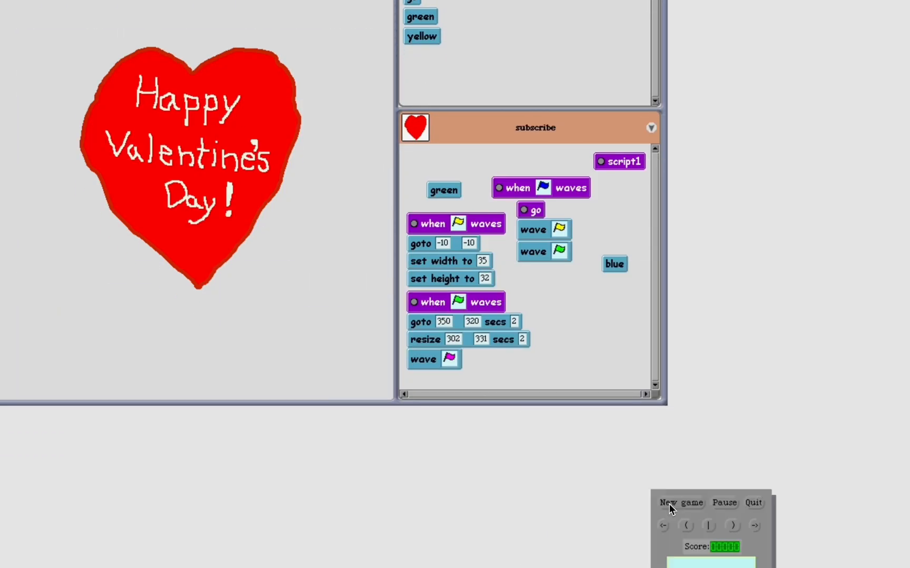
{"action": "left_click", "coordinate": [680, 502]}
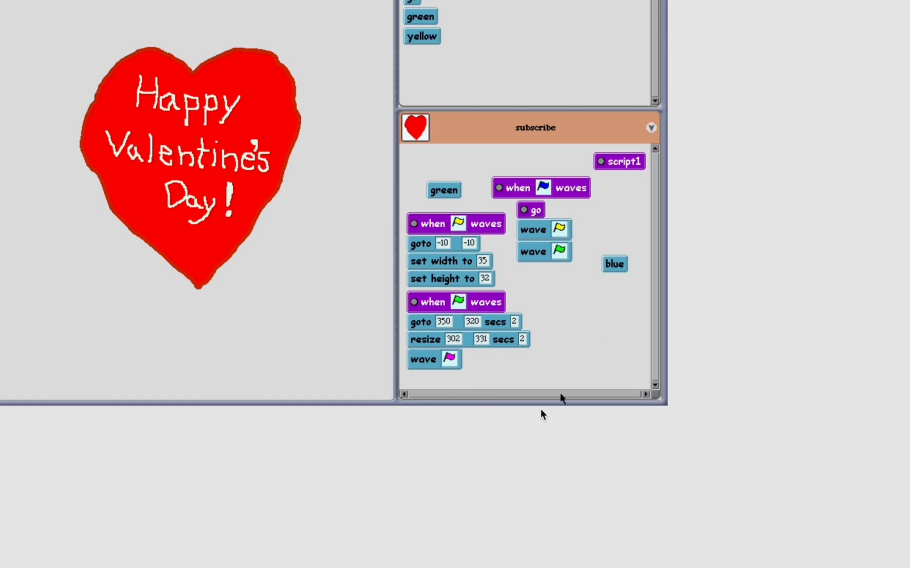
{"action": "mouse_move", "coordinate": [556, 301]}
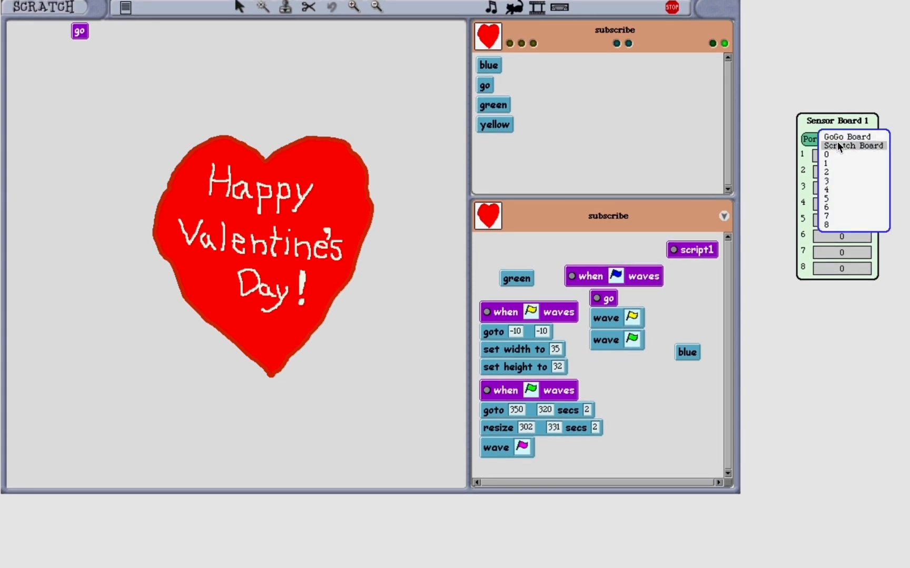
Switch the sensor panel to GoGo Board, start readings, and open the stage frame's menu.
{"action": "left_click", "coordinate": [846, 137]}
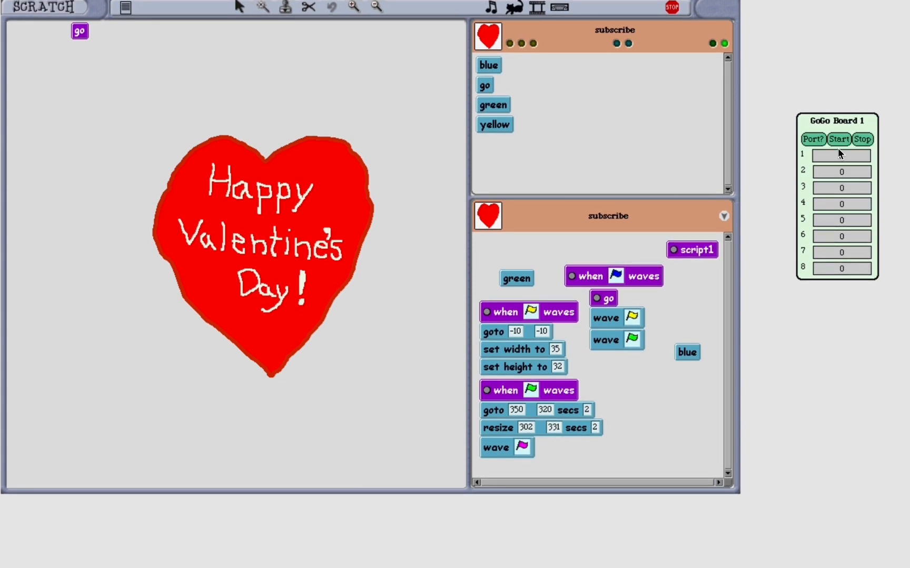
{"action": "left_click", "coordinate": [837, 139]}
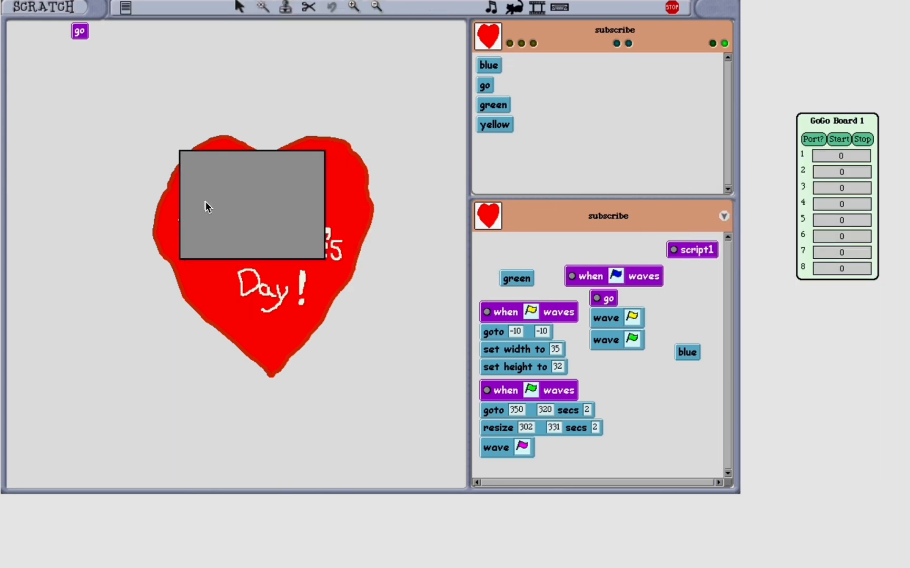
{"action": "right_click", "coordinate": [835, 121]}
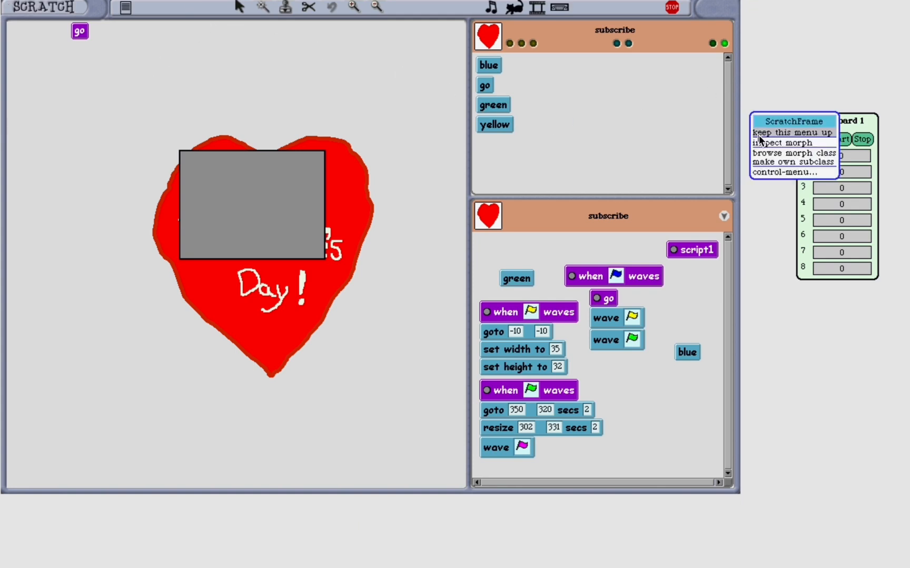
{"action": "mouse_move", "coordinate": [307, 295]}
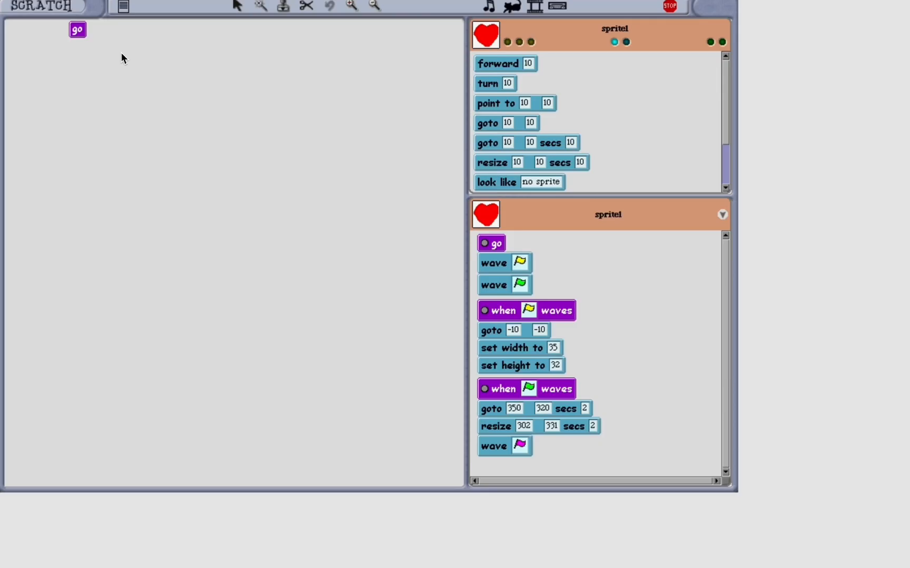
{"action": "mouse_move", "coordinate": [523, 15]}
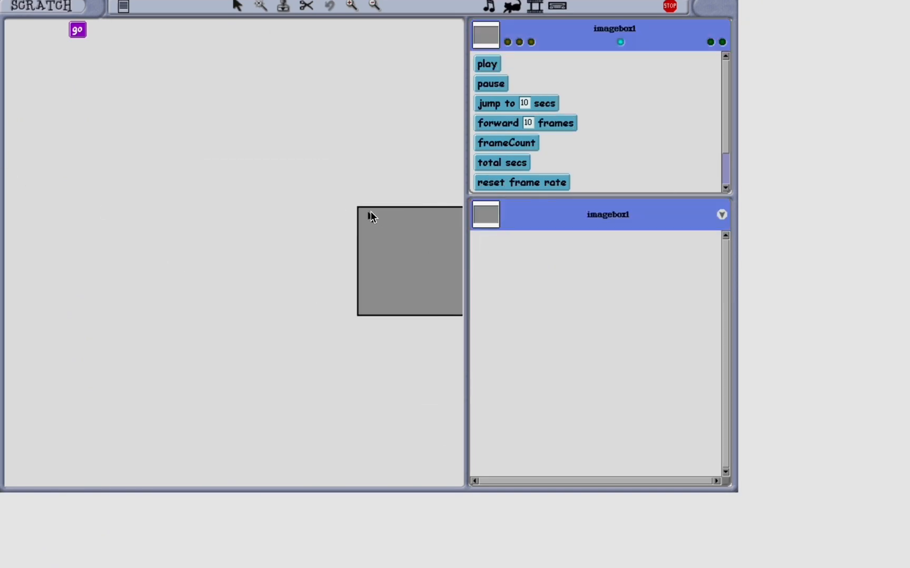
{"action": "mouse_move", "coordinate": [507, 112]}
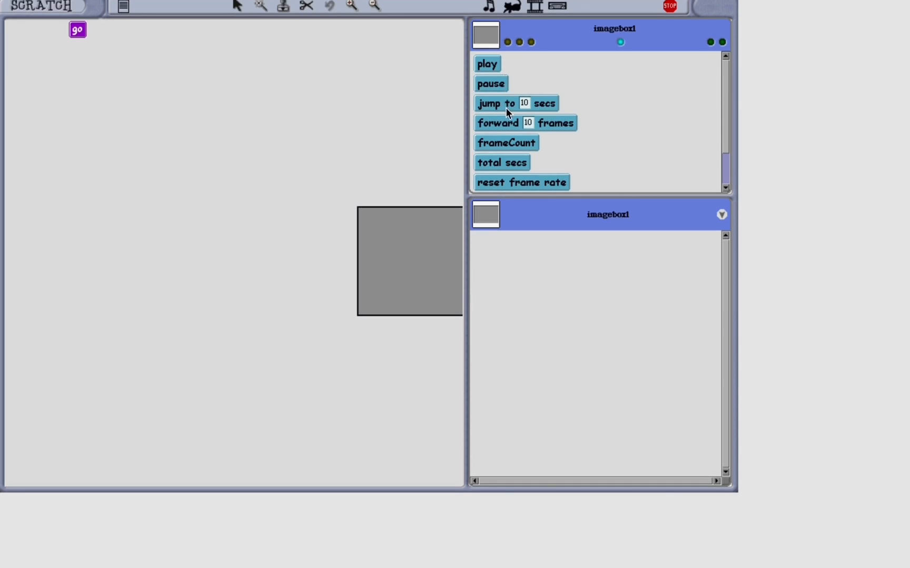
Switch imagebox1's palette to property blocks, then to control blocks like if and forever.
{"action": "left_click", "coordinate": [722, 42]}
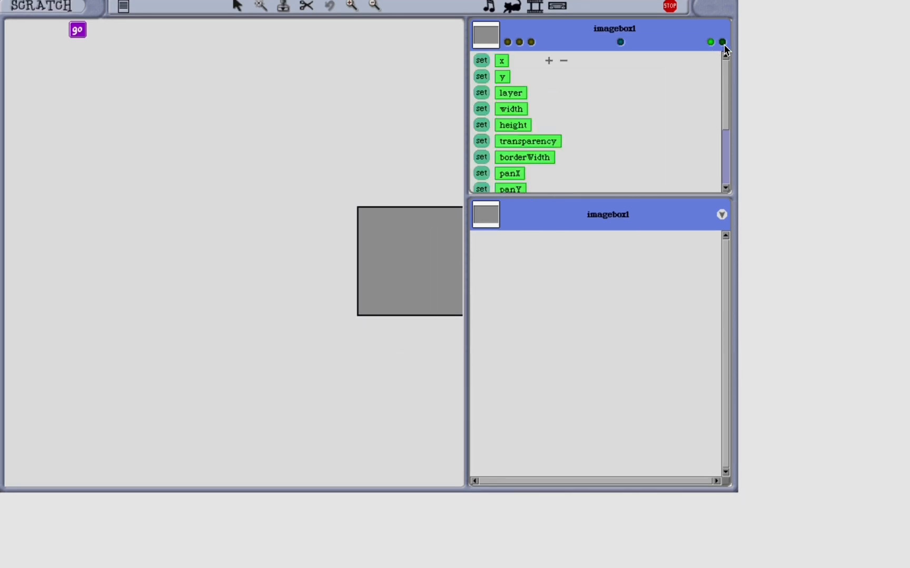
{"action": "mouse_move", "coordinate": [529, 145]}
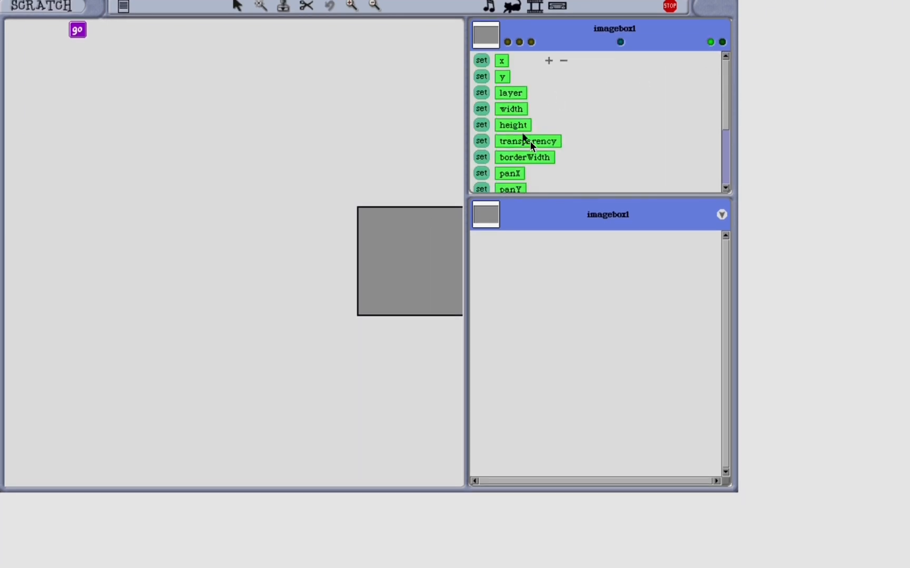
{"action": "left_click", "coordinate": [512, 6]}
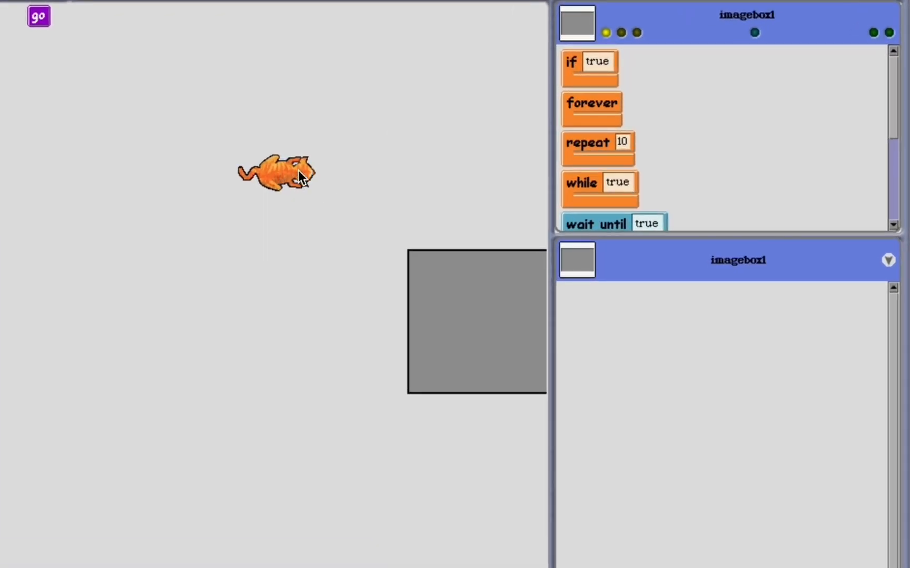
{"action": "mouse_move", "coordinate": [351, 182]}
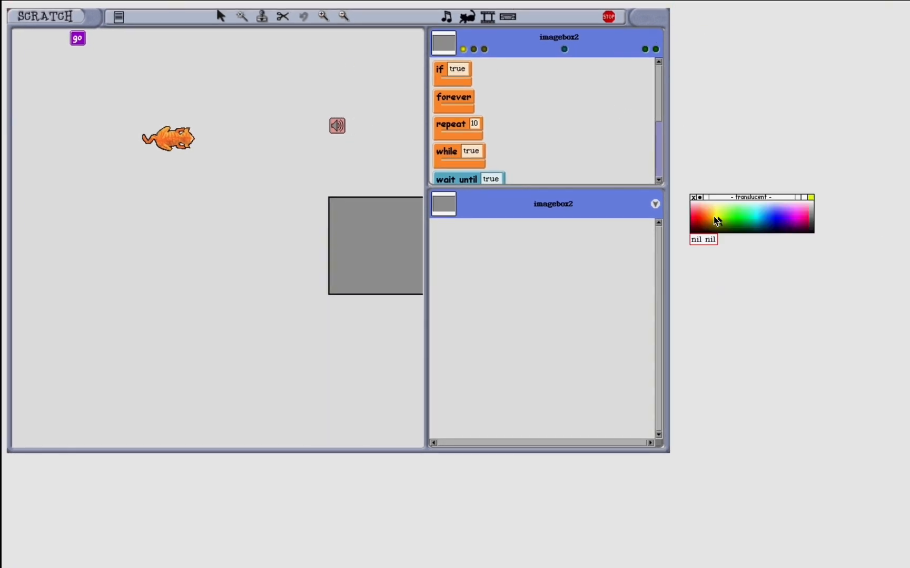
{"action": "mouse_move", "coordinate": [417, 55]}
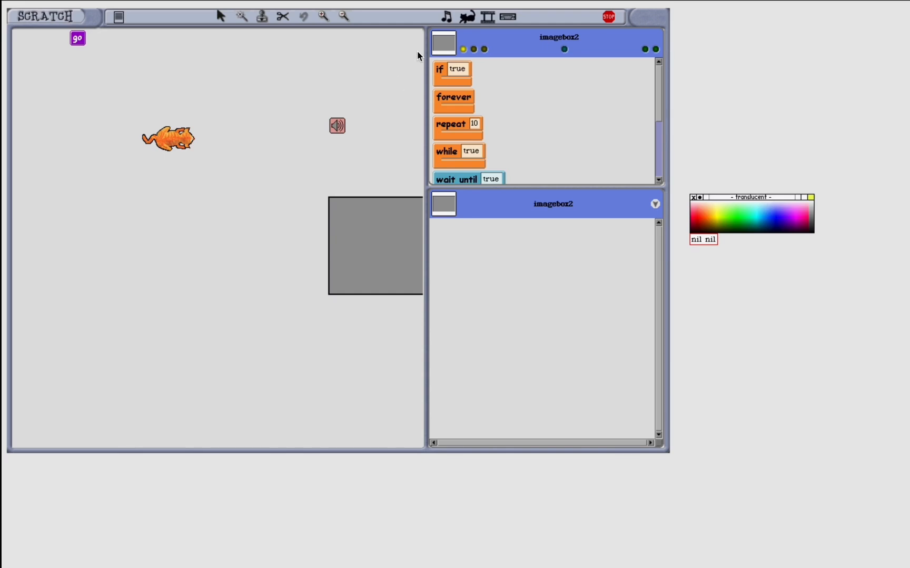
{"action": "mouse_move", "coordinate": [325, 33]}
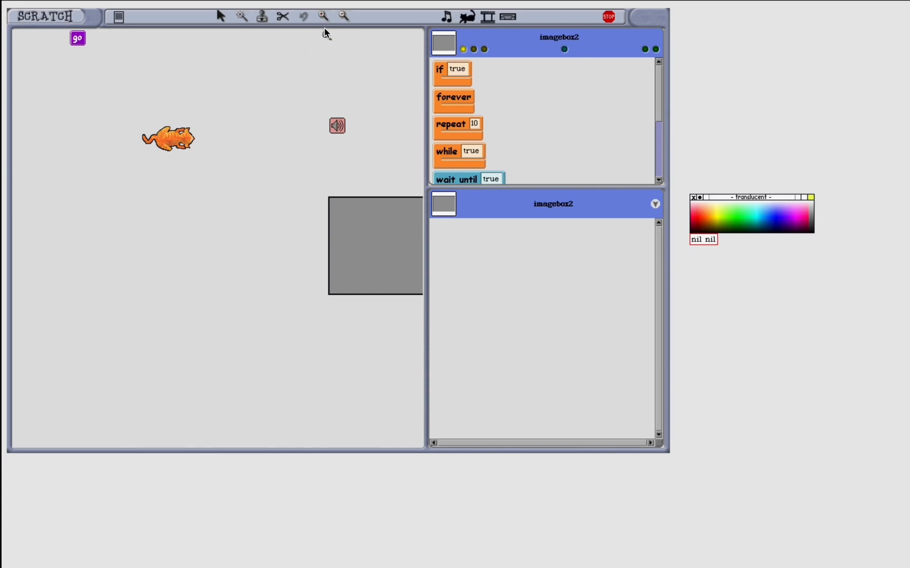
{"action": "mouse_move", "coordinate": [491, 85]}
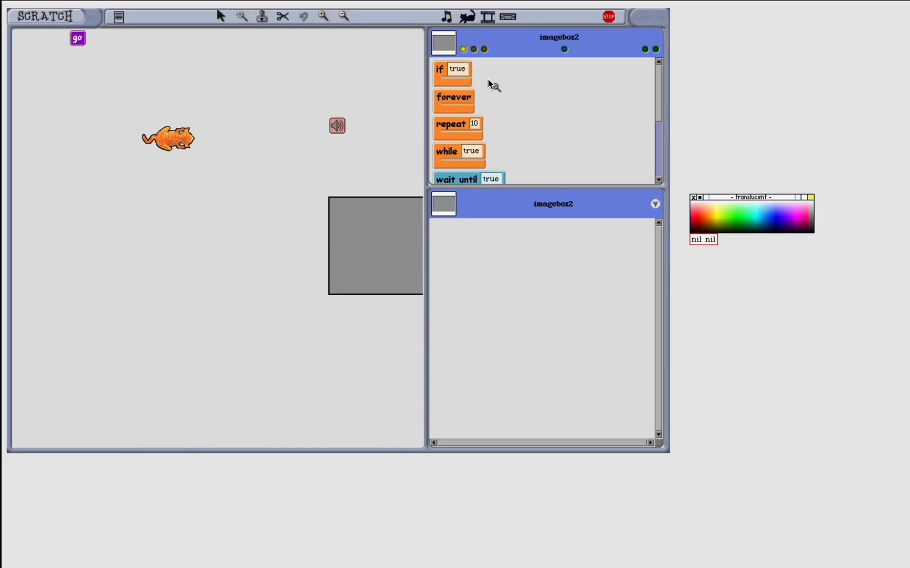
{"action": "mouse_move", "coordinate": [637, 164]}
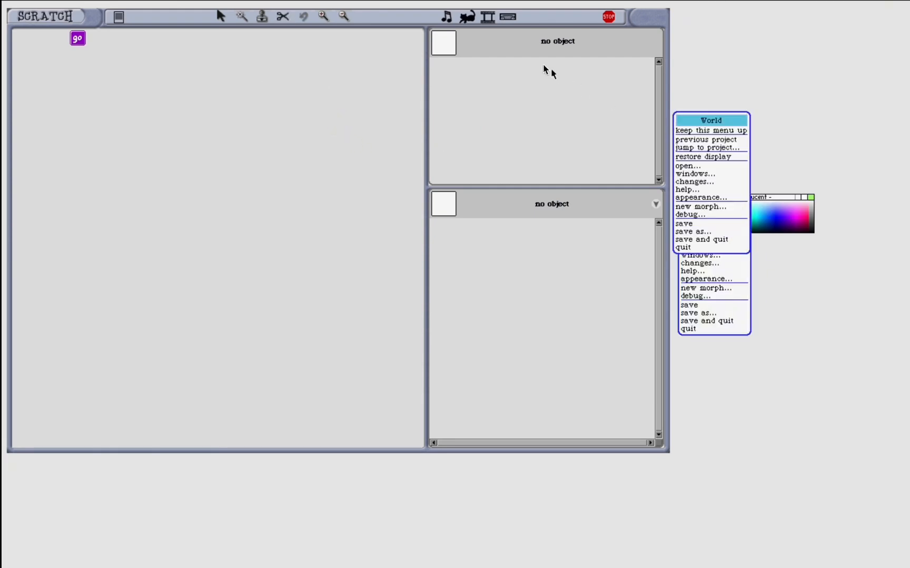
Load the heart project and run it with go, enlarging the hearts.
{"action": "left_click", "coordinate": [710, 130]}
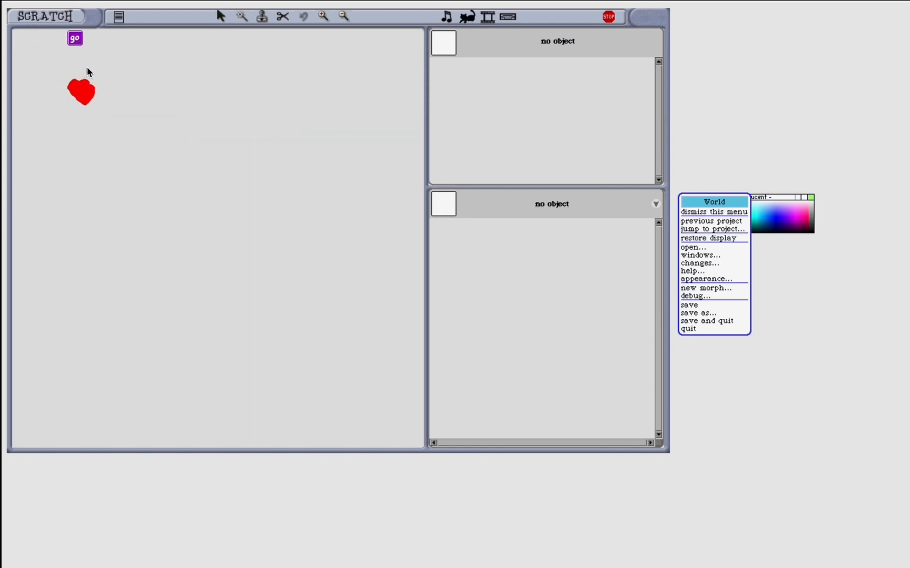
{"action": "left_click", "coordinate": [75, 38]}
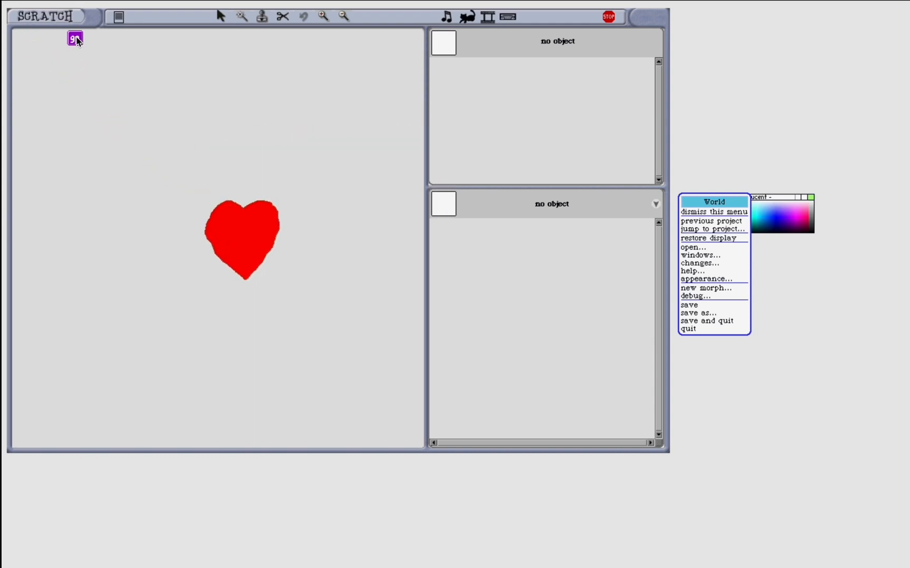
{"action": "left_click", "coordinate": [74, 38]}
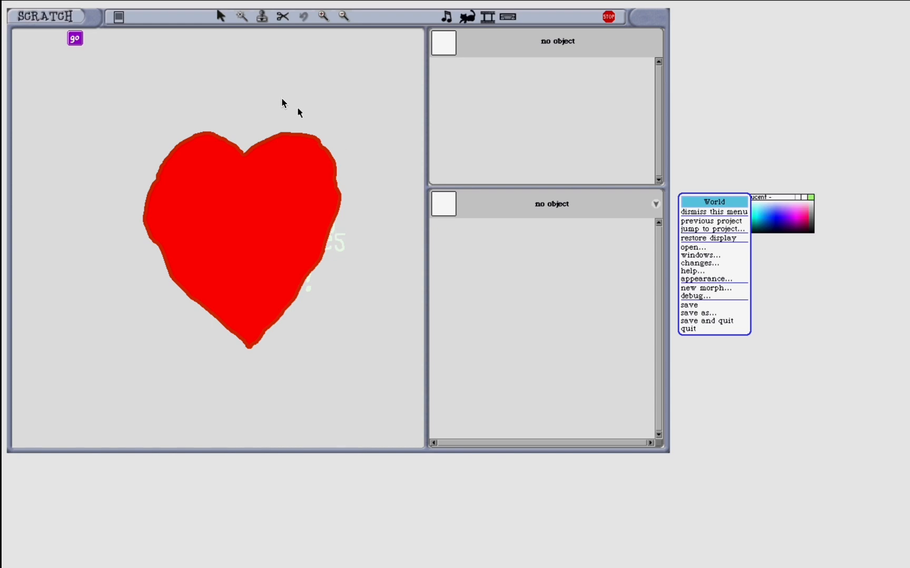
{"action": "mouse_move", "coordinate": [318, 28]}
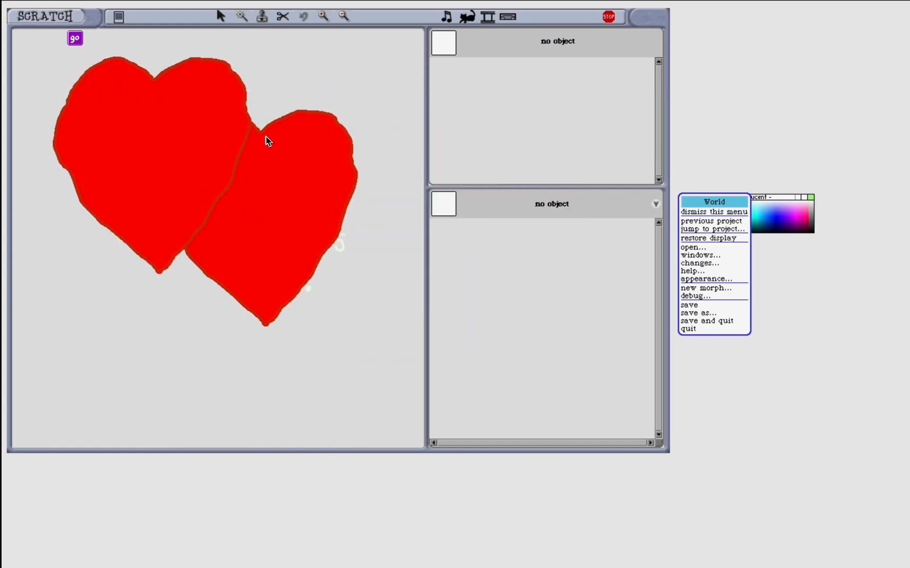
{"action": "mouse_move", "coordinate": [97, 61]}
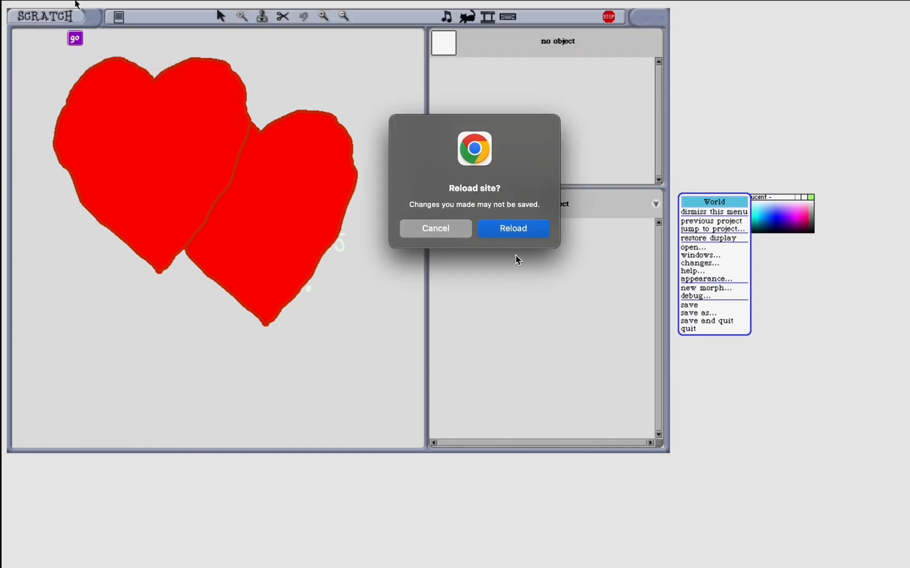
Reload Scratch, dismiss the sources warning, and show sprite2's palette and transparency scripts.
{"action": "left_click", "coordinate": [512, 228]}
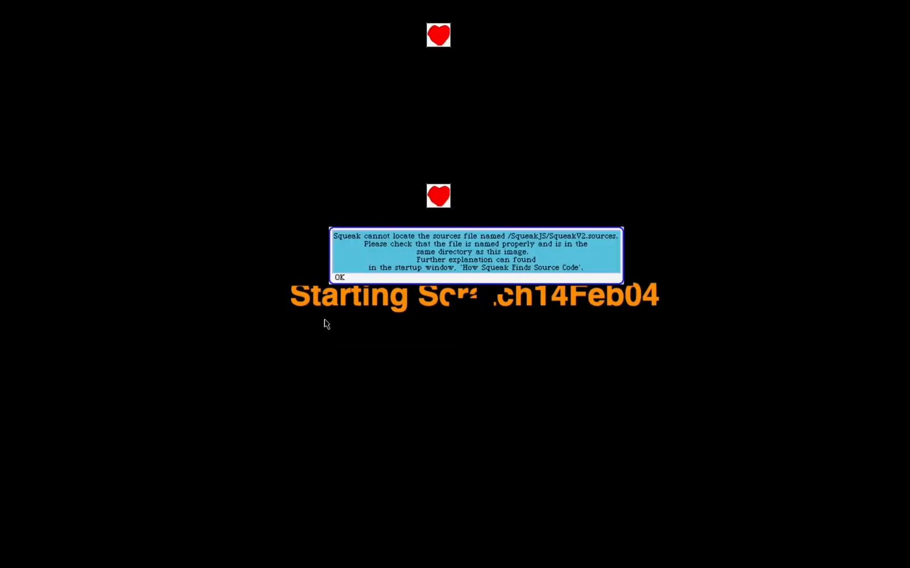
{"action": "left_click", "coordinate": [339, 278]}
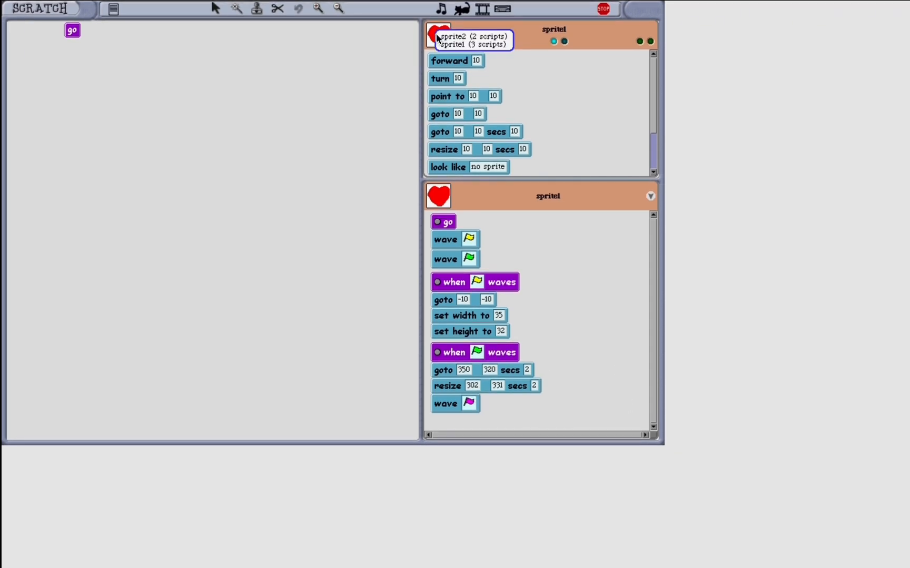
{"action": "left_click", "coordinate": [467, 36]}
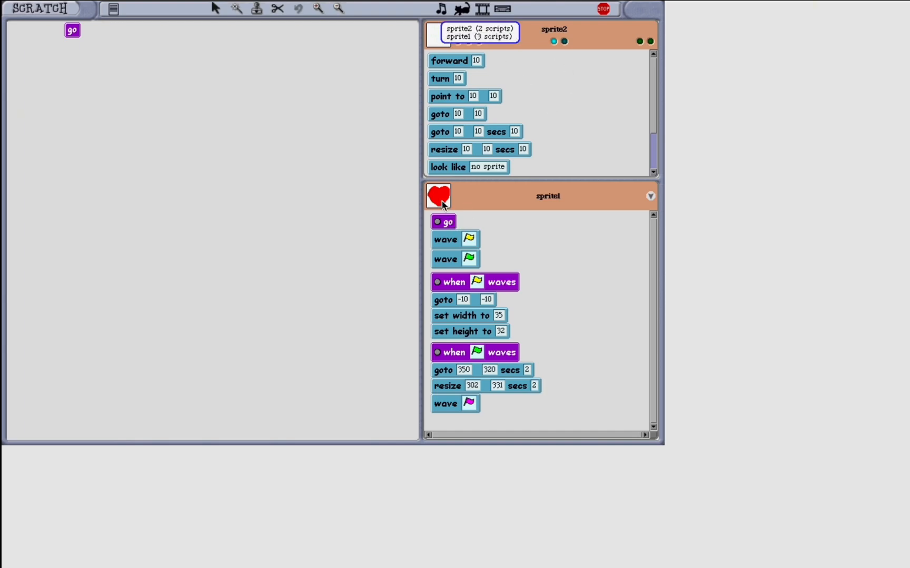
{"action": "left_click", "coordinate": [478, 29]}
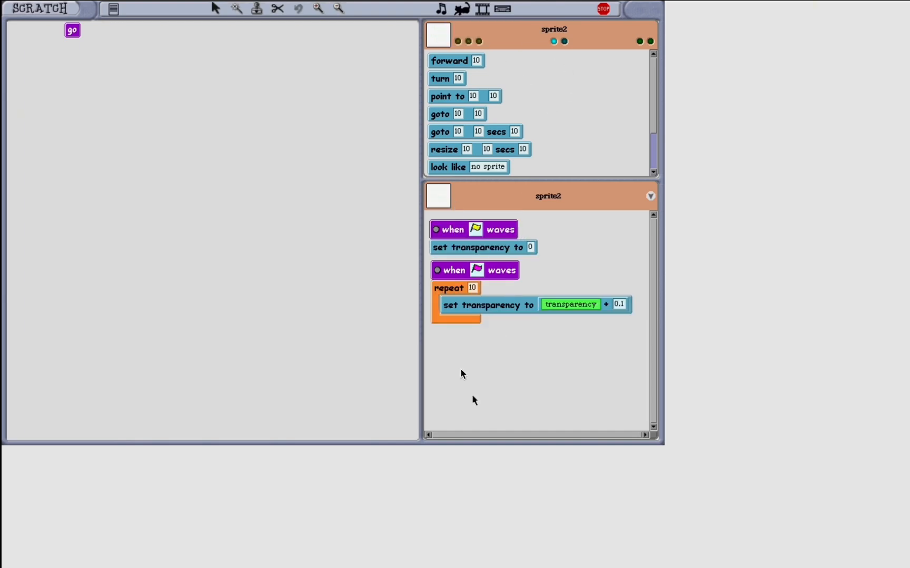
{"action": "mouse_move", "coordinate": [521, 313]}
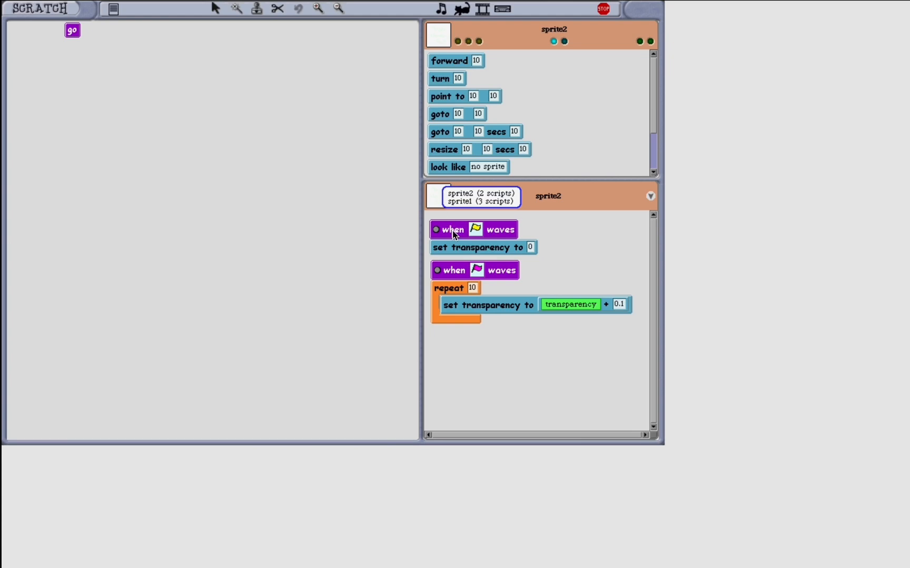
Show sprite1's scripts and control blocks, then run the forever 'sprite2, turn 10' script.
{"action": "left_click", "coordinate": [479, 200]}
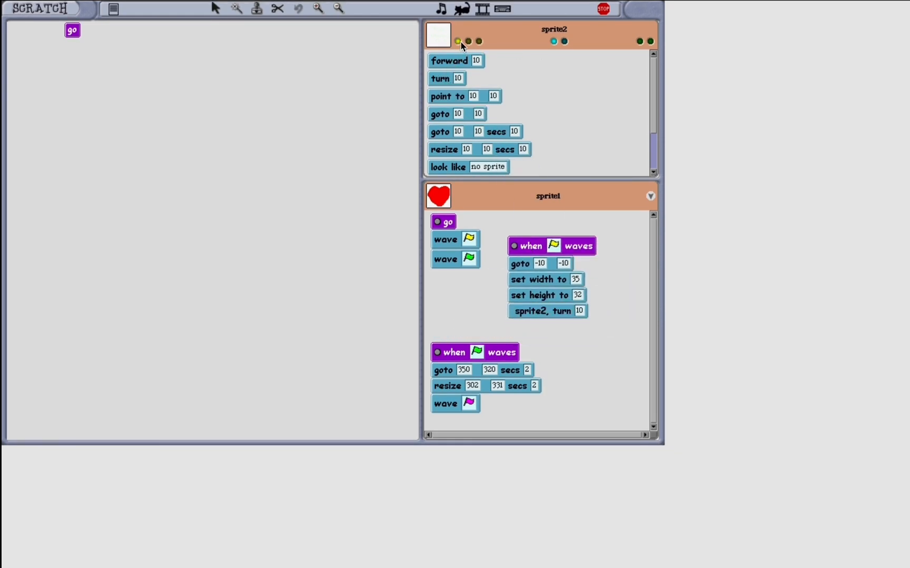
{"action": "left_click", "coordinate": [457, 41]}
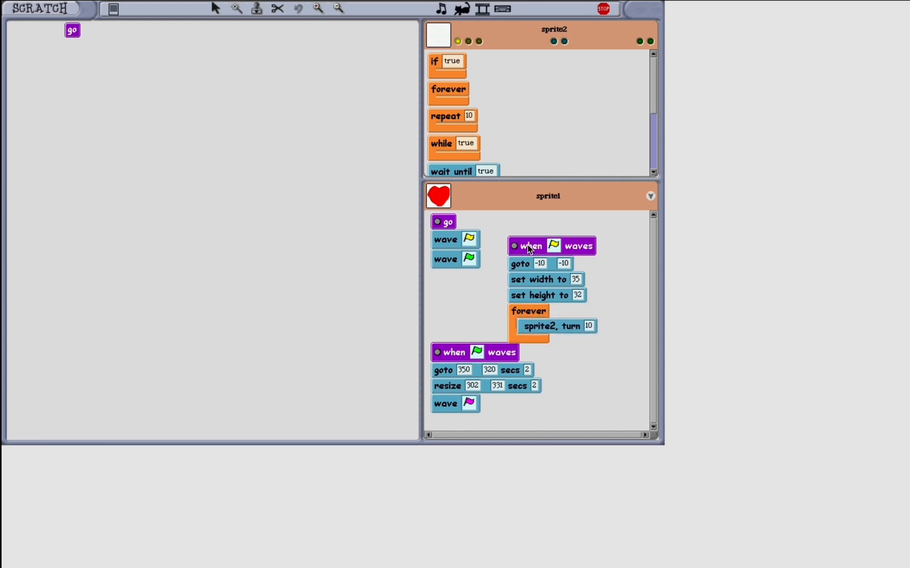
{"action": "left_click", "coordinate": [72, 30]}
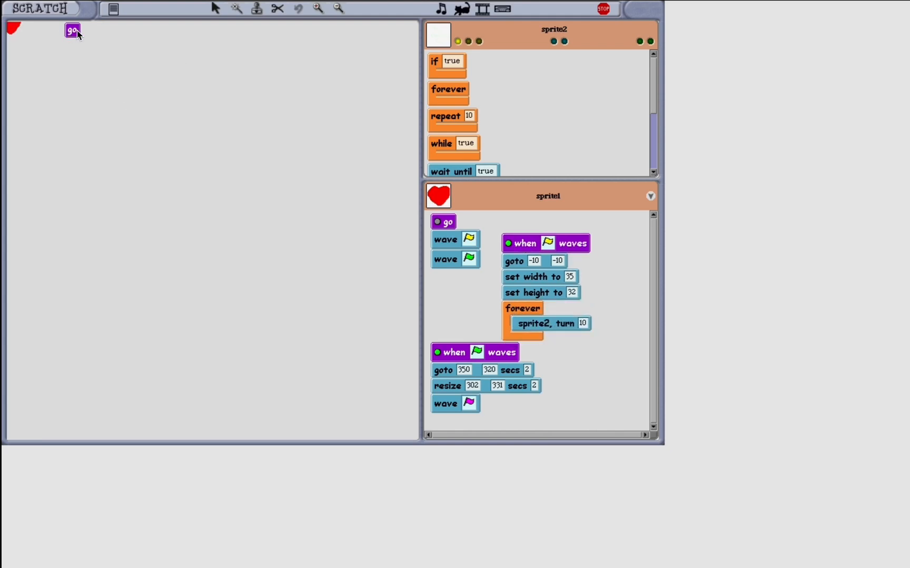
{"action": "left_click", "coordinate": [72, 30]}
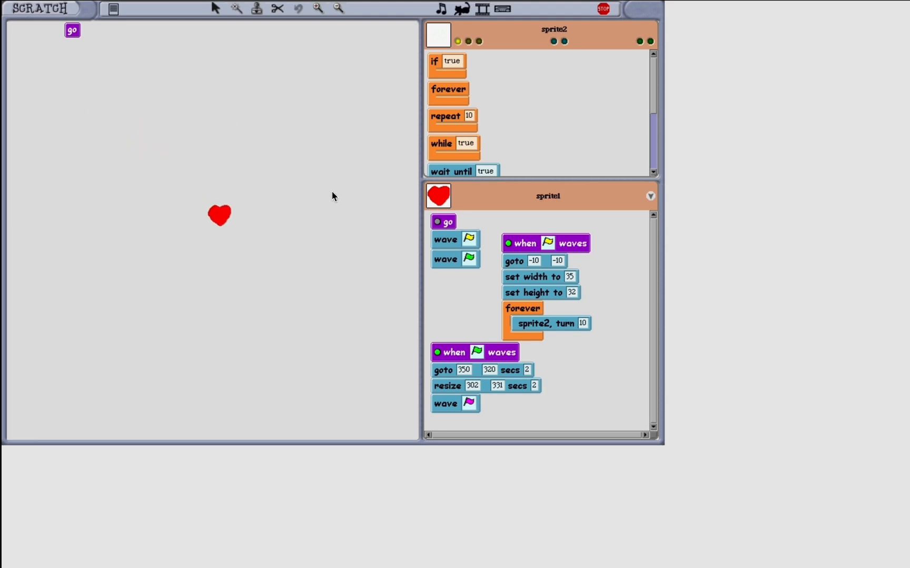